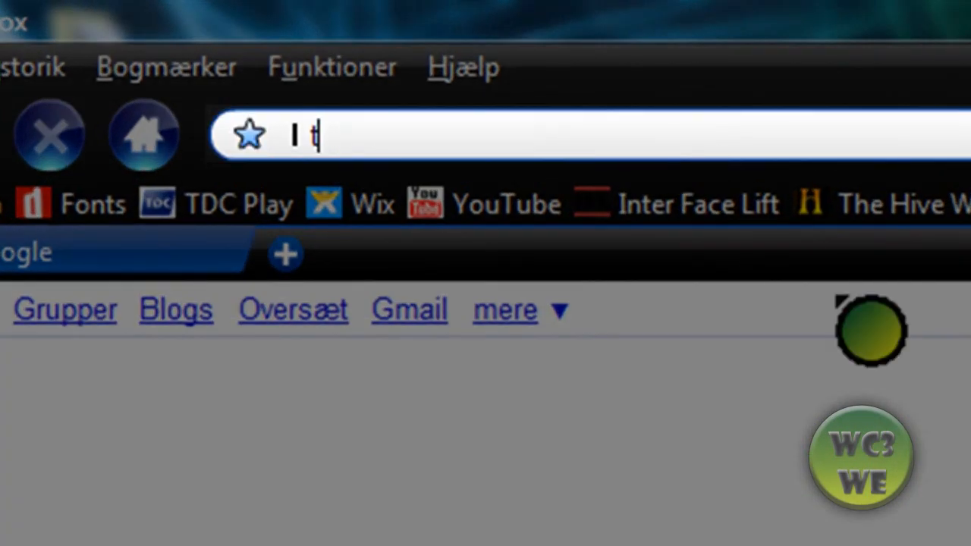
Load the Warcraft 3 World Editor site and follow its Downloads link to the Screencast.com library.
type("hewarcraft3we.tk/")
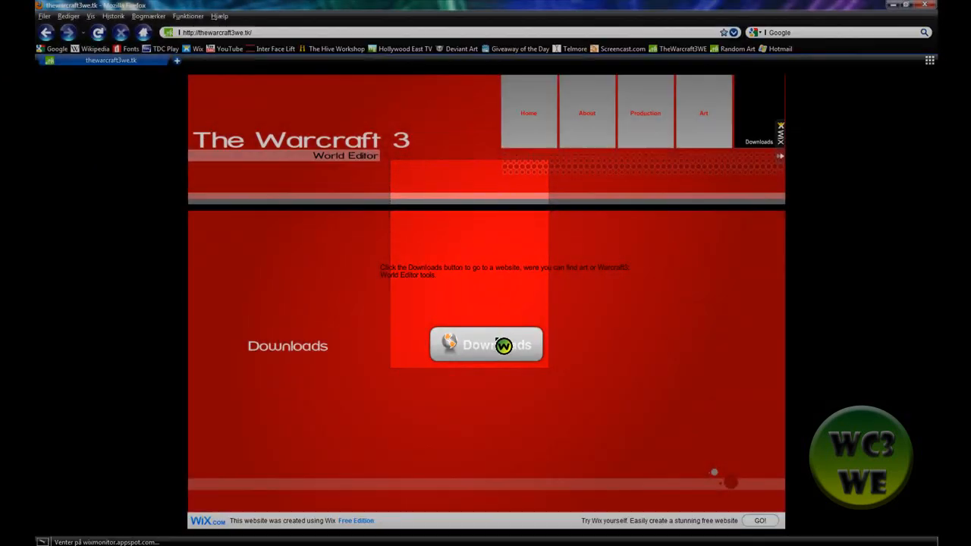
left_click(485, 344)
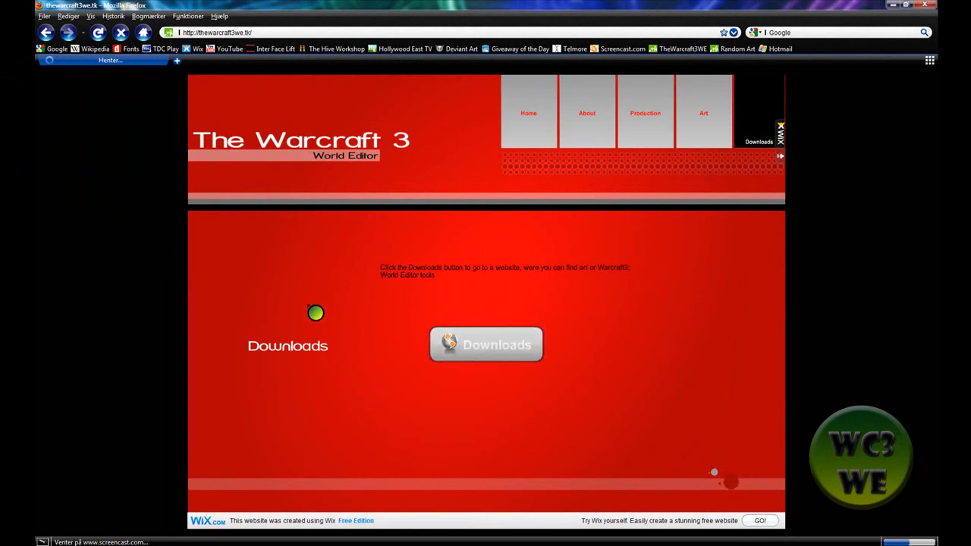
left_click(485, 342)
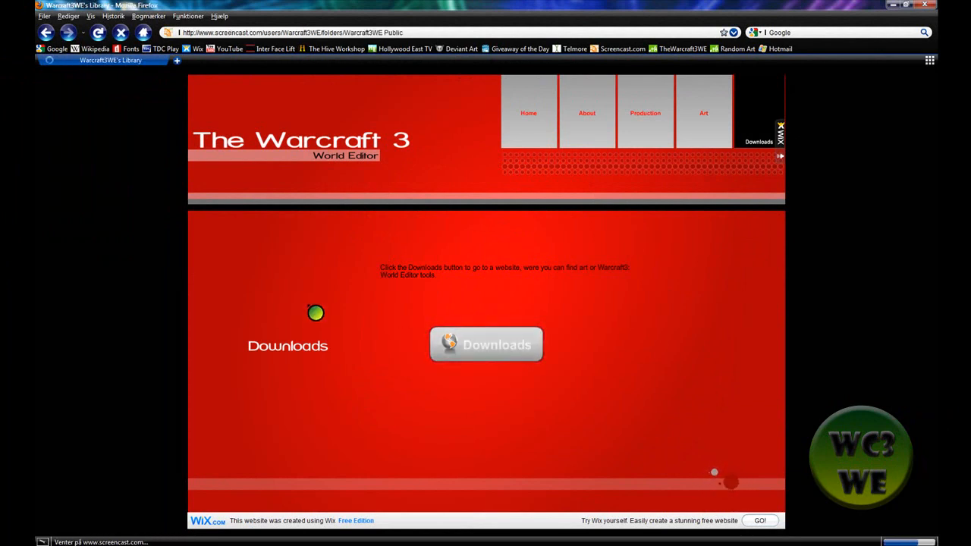
left_click(485, 343)
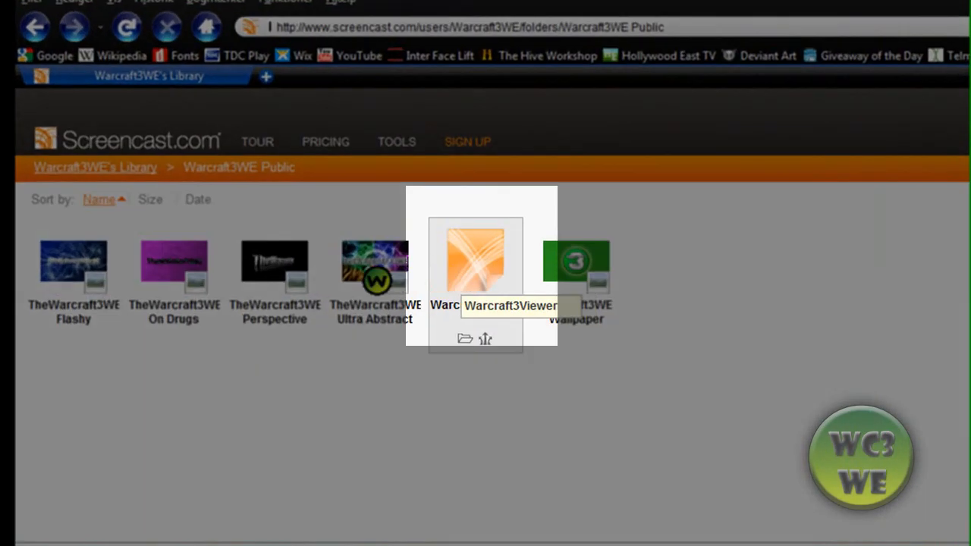
Open the Warcraft3Viewer item to reach its details page with the Warcraft3Viewer.zip download.
left_click(476, 261)
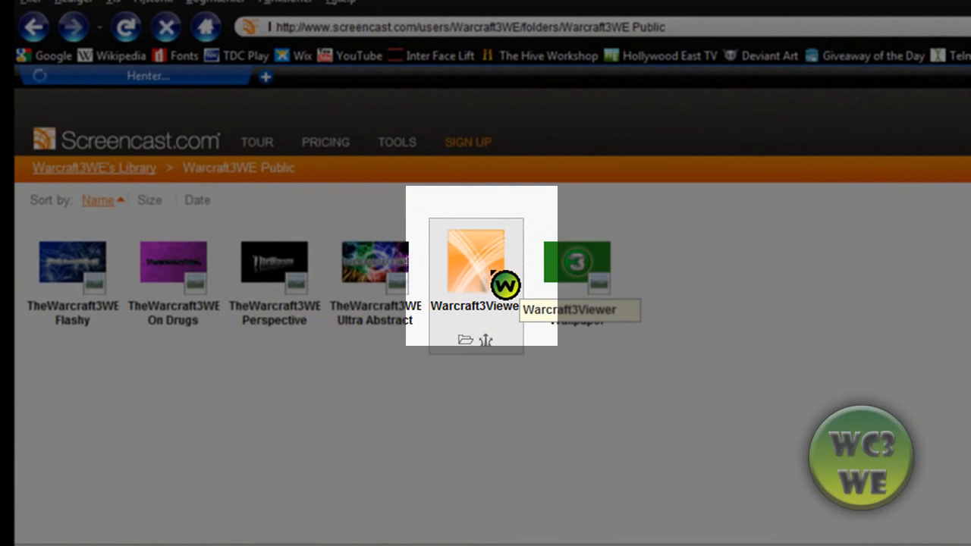
left_click(476, 261)
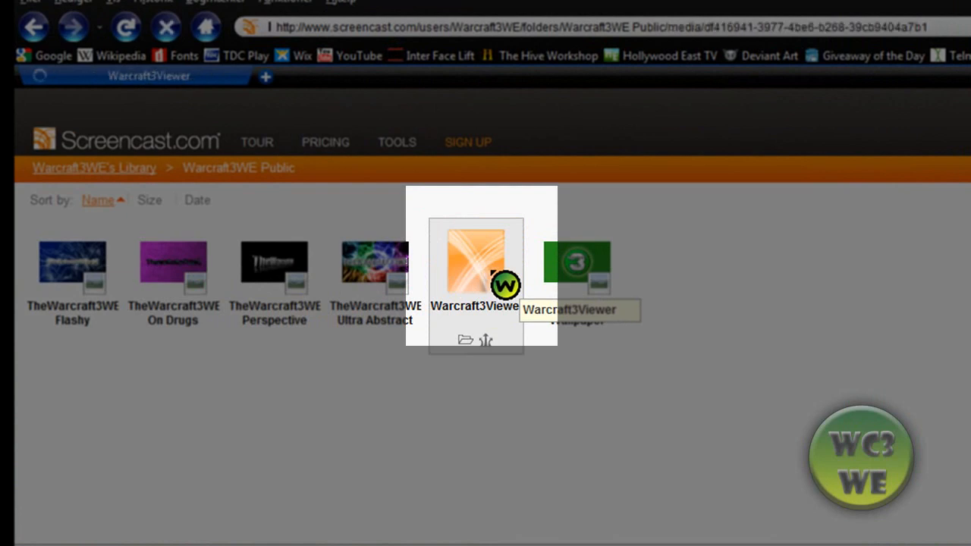
left_click(478, 266)
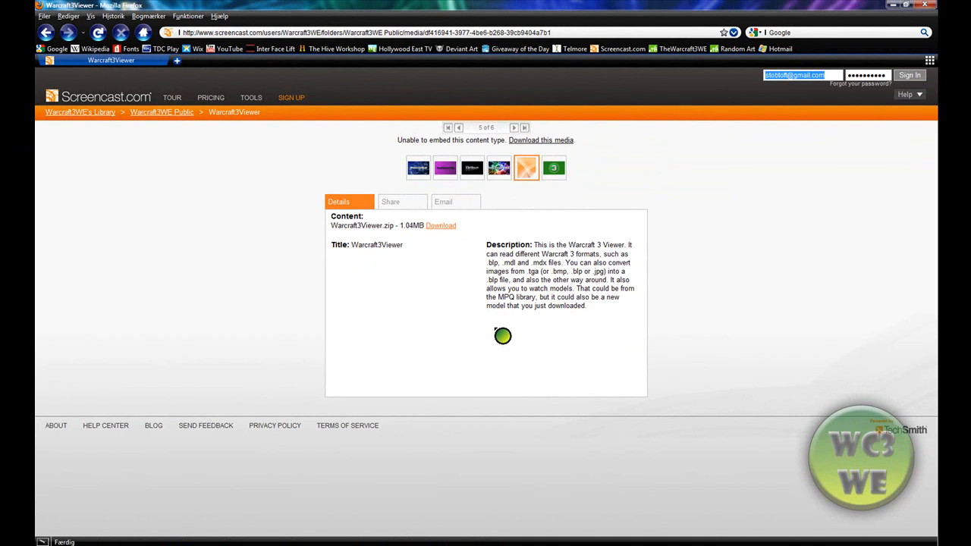
mouse_move(607, 276)
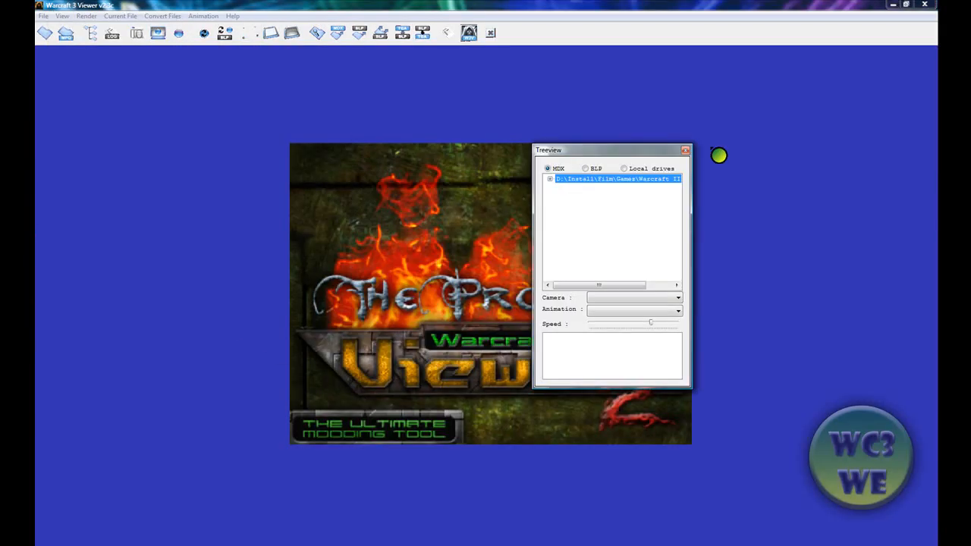
Drag the Treeview window to the right so it no longer covers the splash image.
left_click_drag(610, 150, 790, 106)
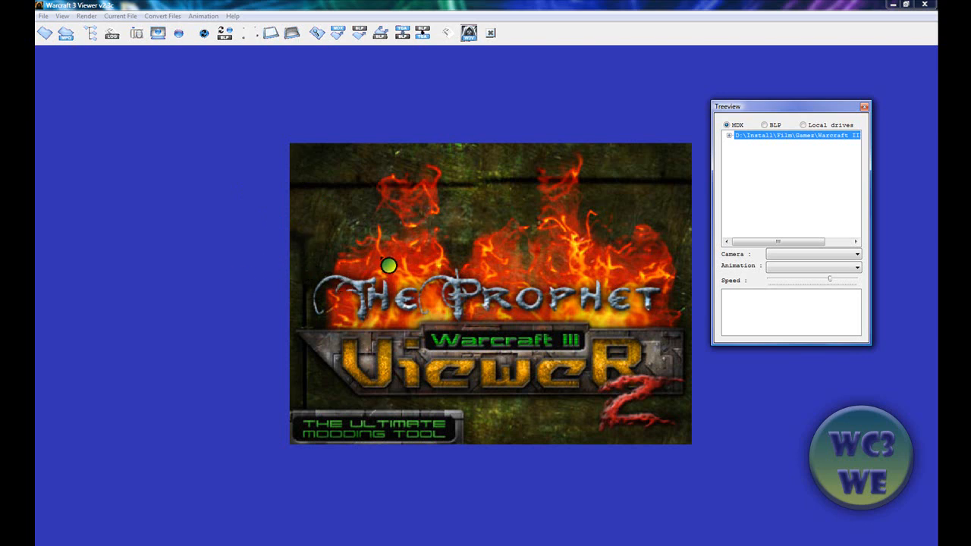
mouse_move(252, 113)
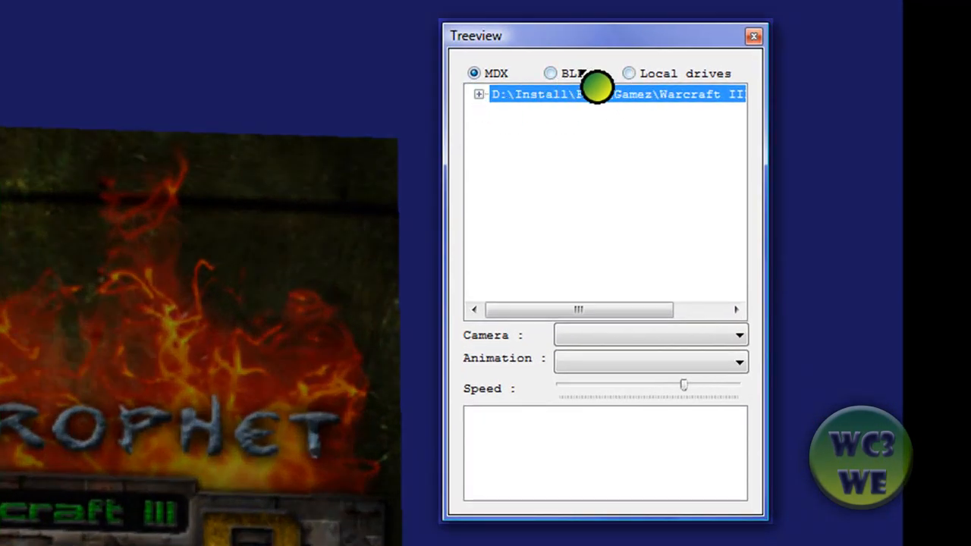
mouse_move(537, 114)
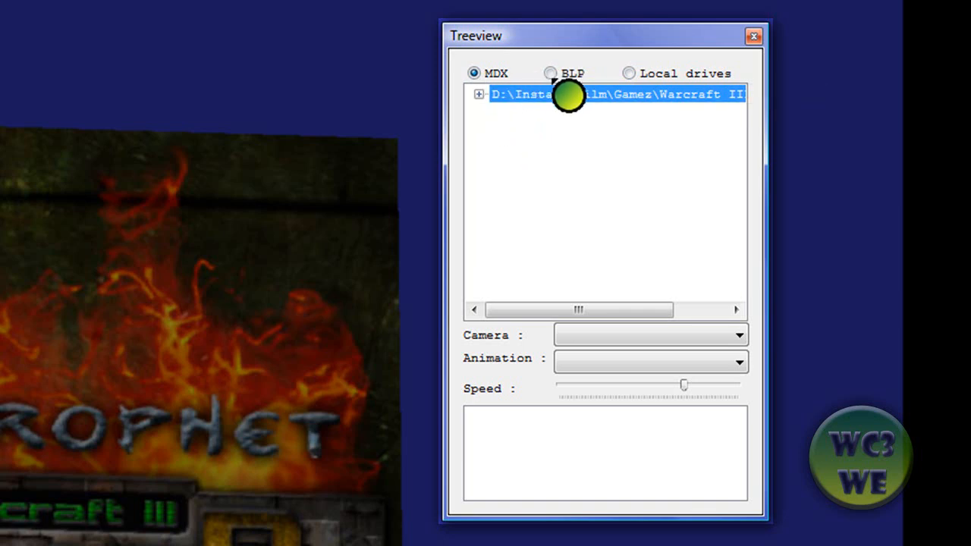
mouse_move(530, 195)
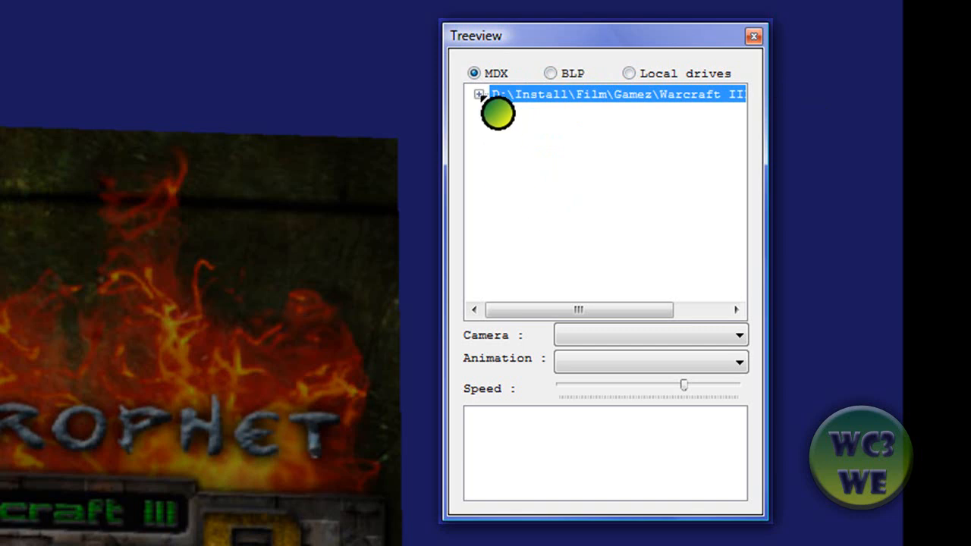
Expand Warcraft III > NightElf > Archer in the MDX tree and load Archer.mdx.
left_click(481, 94)
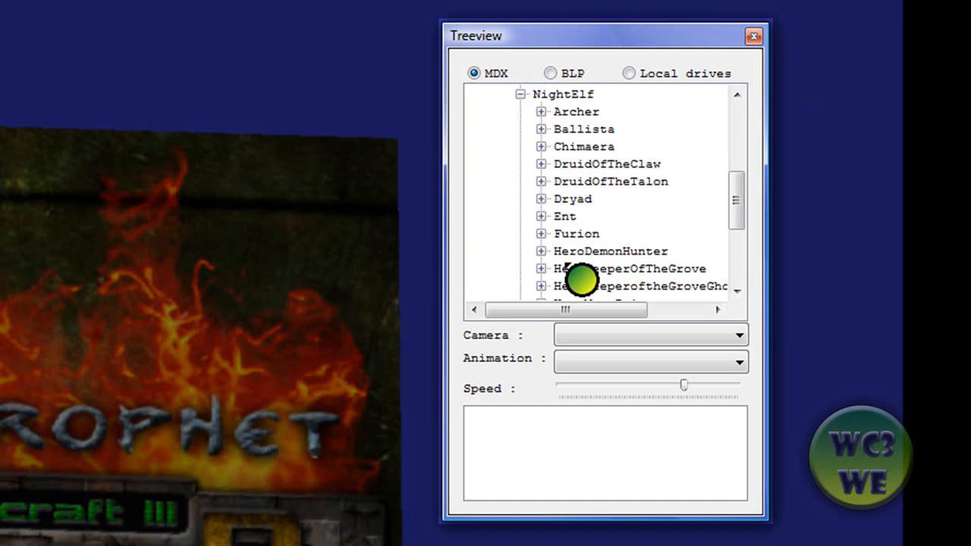
left_click(540, 112)
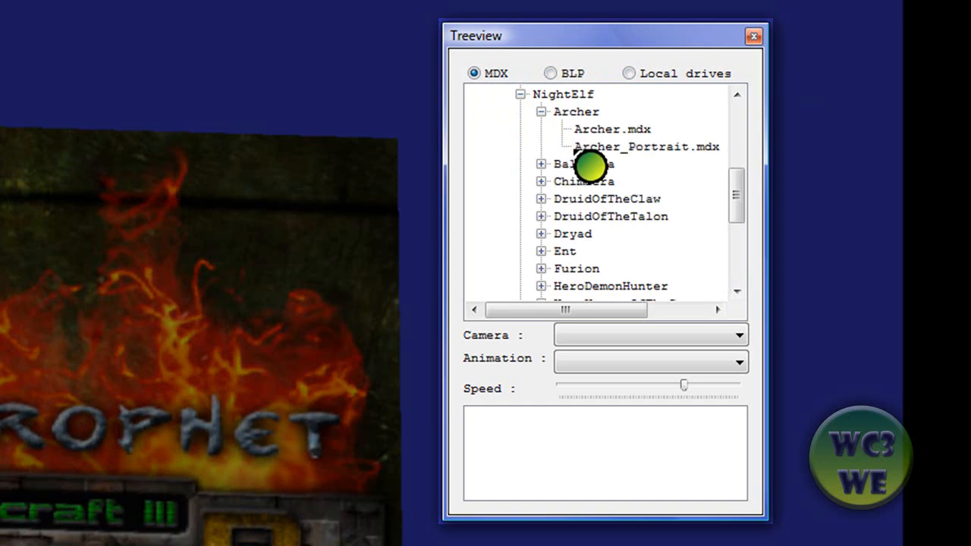
left_click(612, 127)
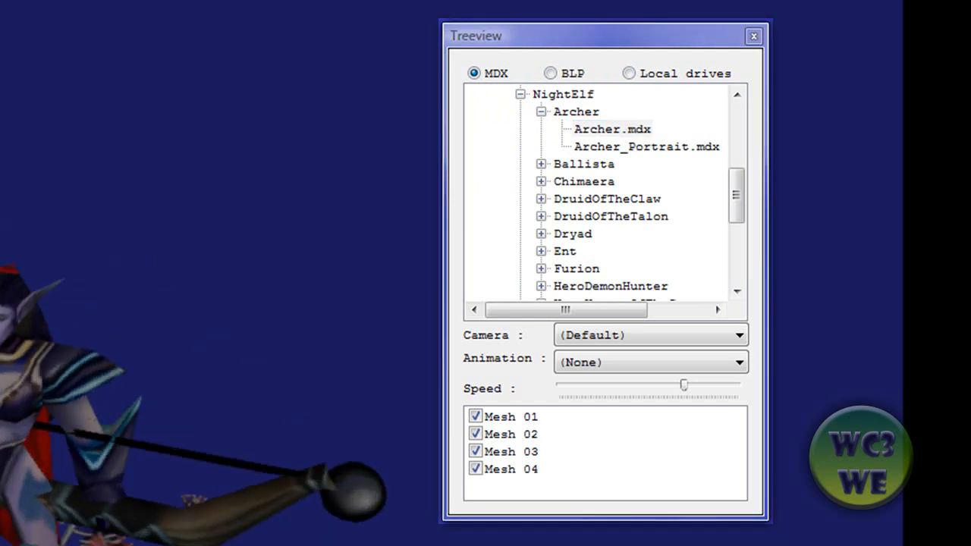
right_click(611, 128)
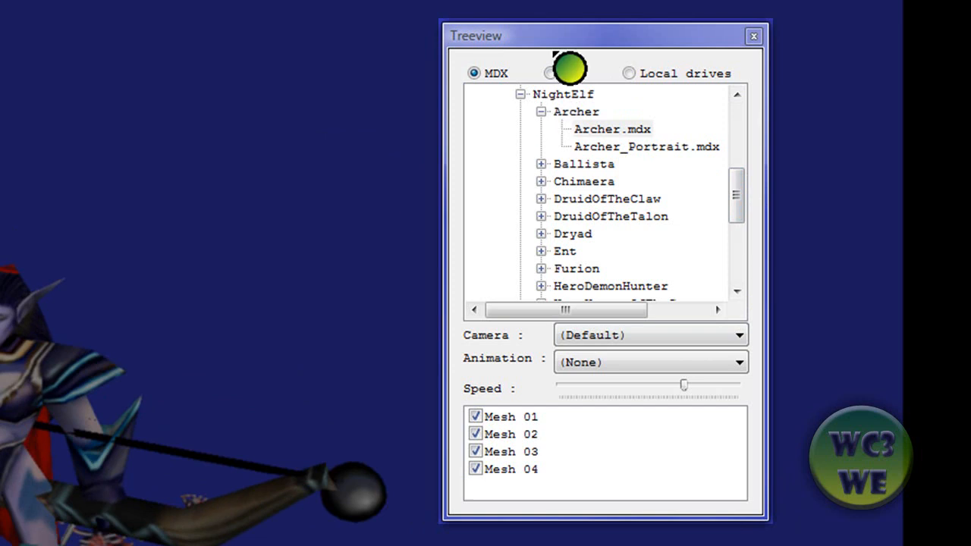
left_click(613, 128)
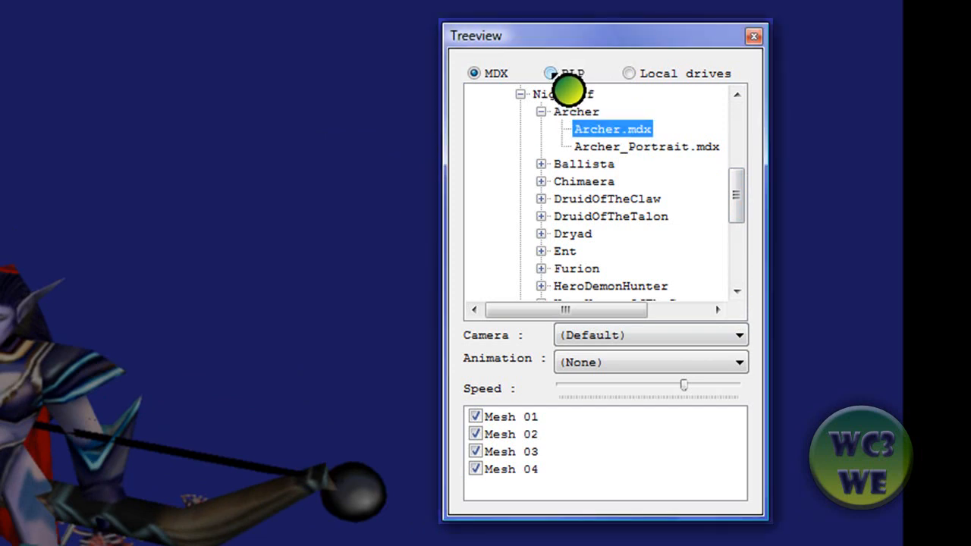
Switch the tree to BLP textures and preview CaveCliffDoodad.blp, then Knight.blp.
left_click(550, 73)
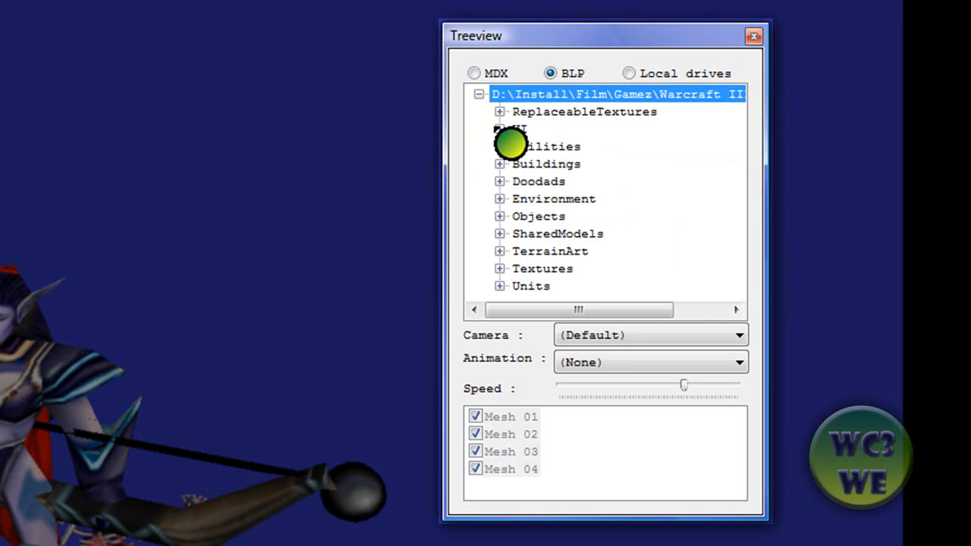
mouse_move(518, 307)
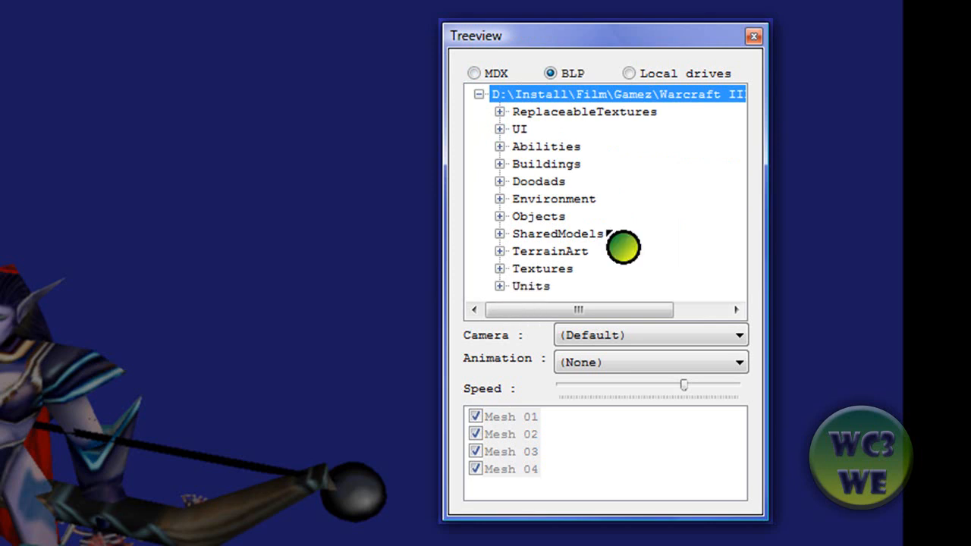
mouse_move(522, 307)
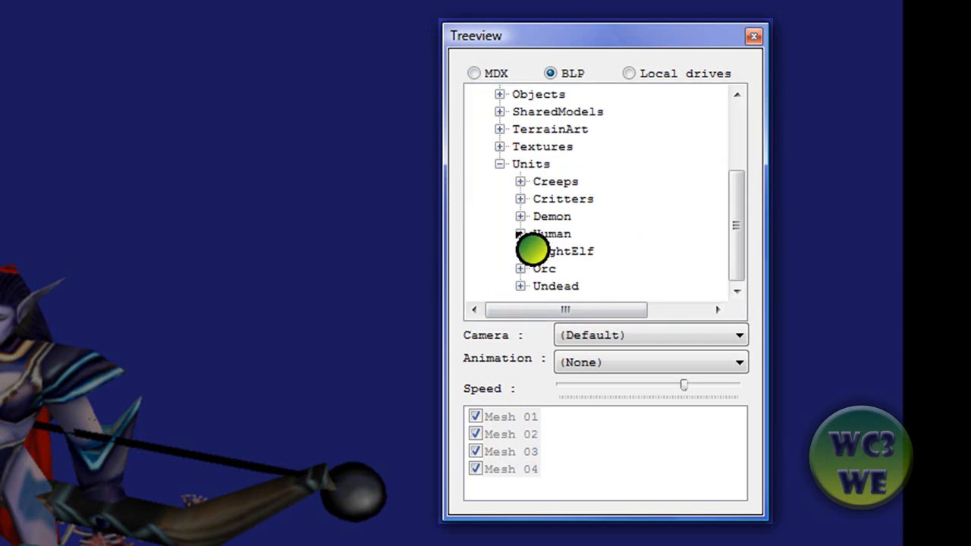
mouse_move(536, 255)
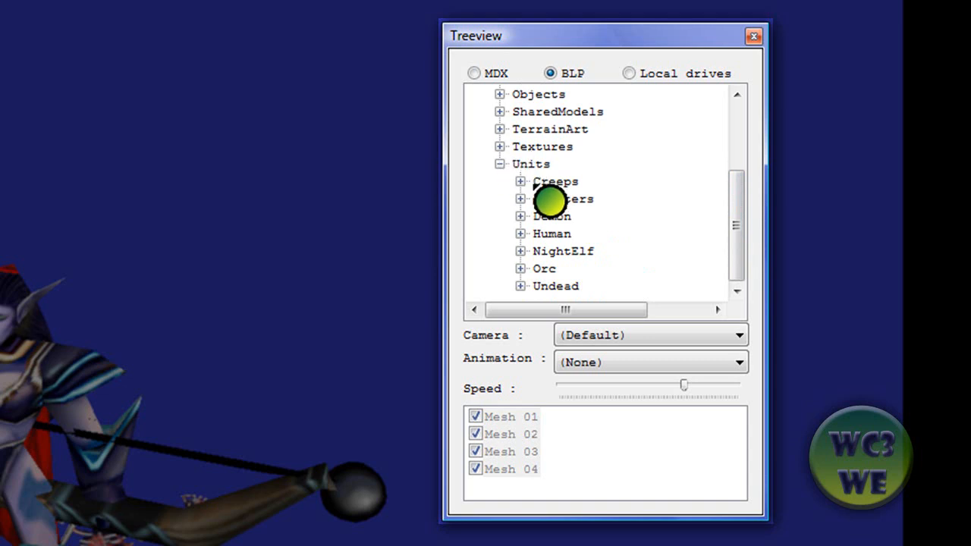
left_click(531, 164)
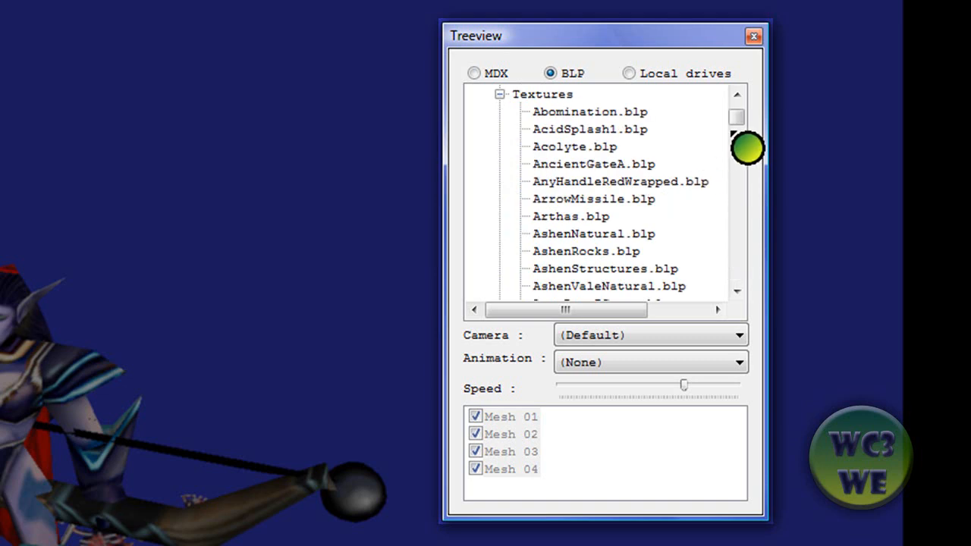
scroll("down", 3)
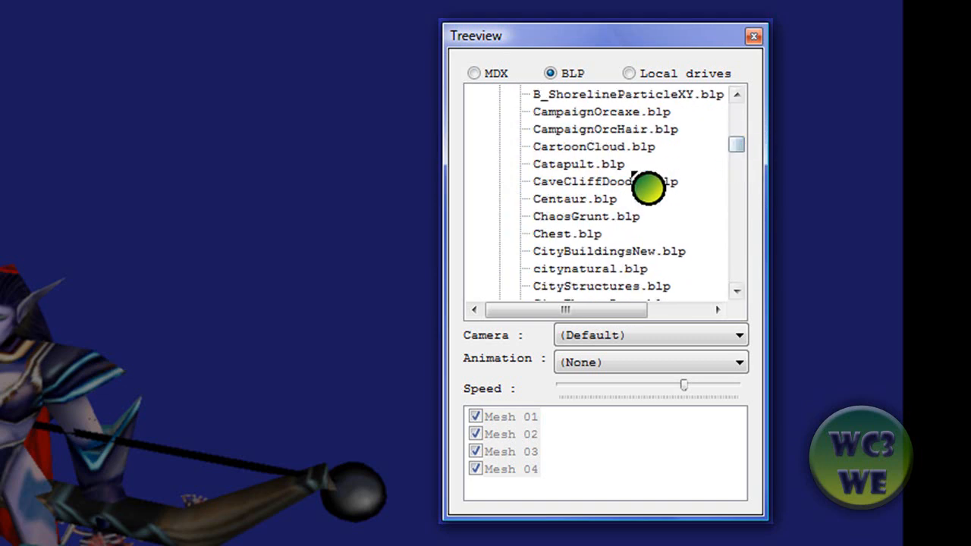
left_click(607, 182)
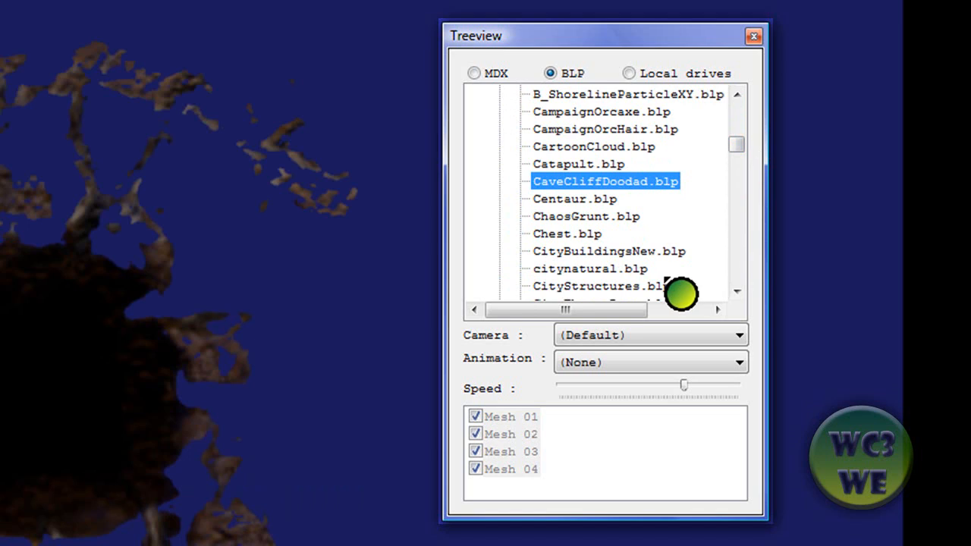
left_click(599, 233)
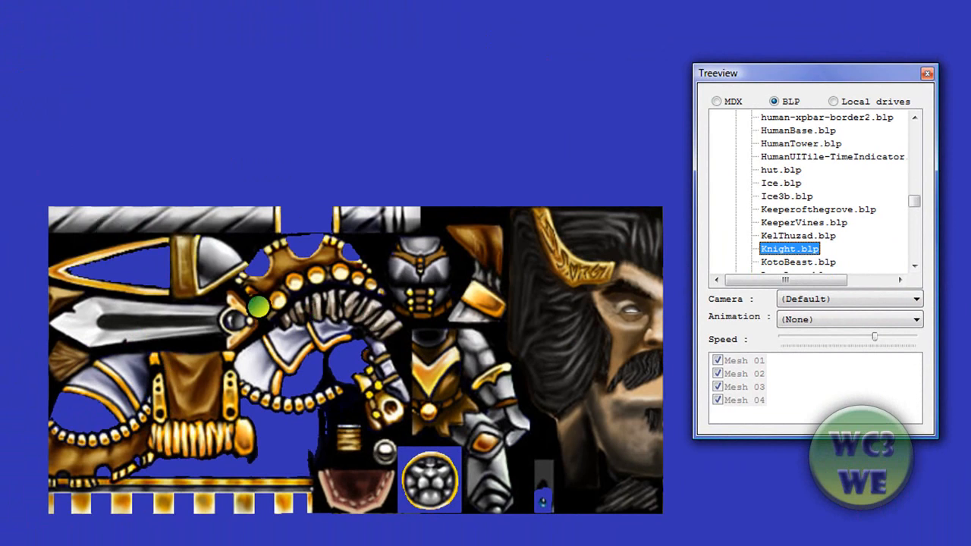
mouse_move(807, 264)
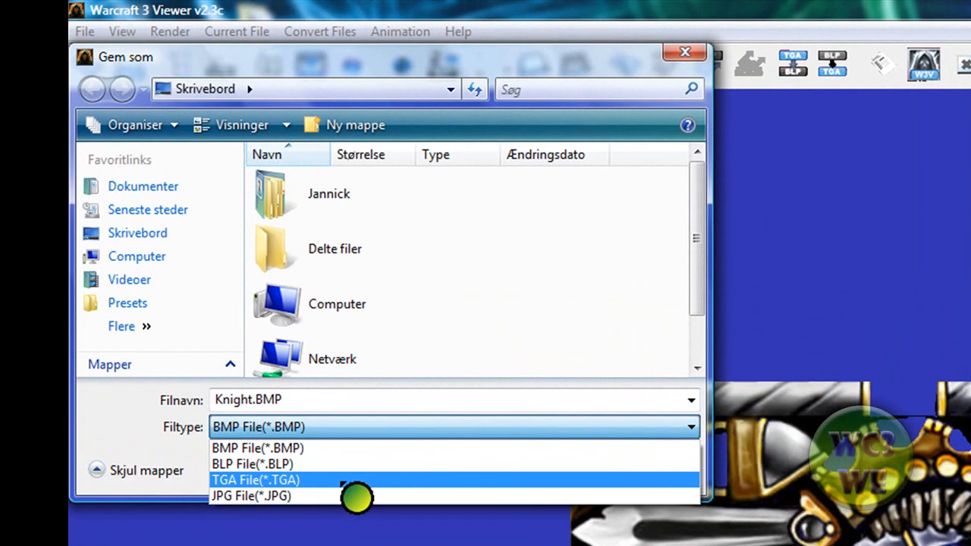
Export Knight.blp to the desktop as Knight.TGA with 32-bit picture options.
left_click(265, 480)
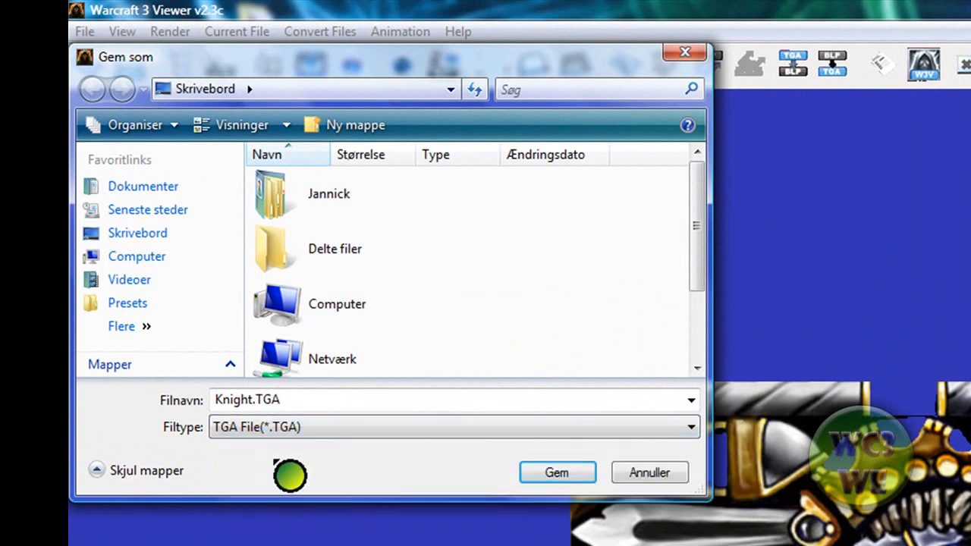
scroll("down", 3)
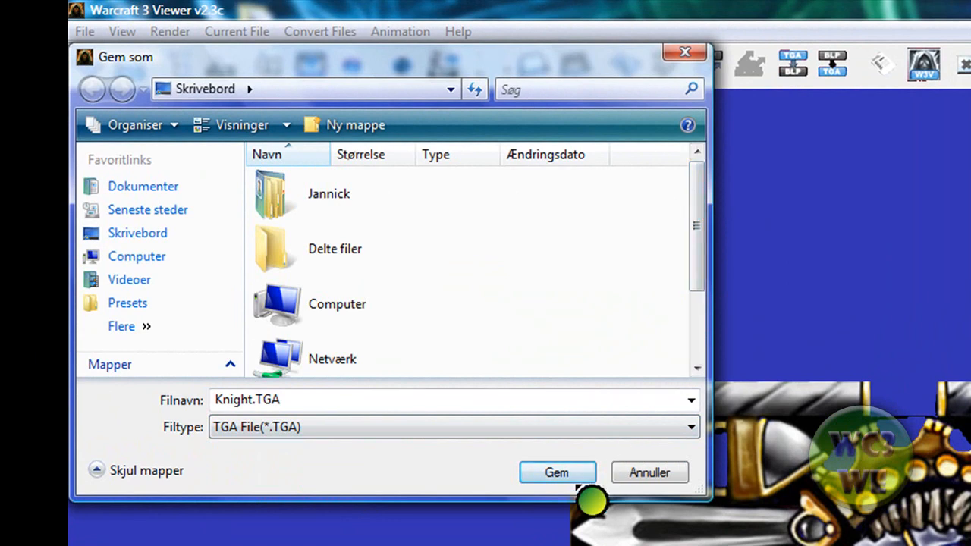
left_click(556, 472)
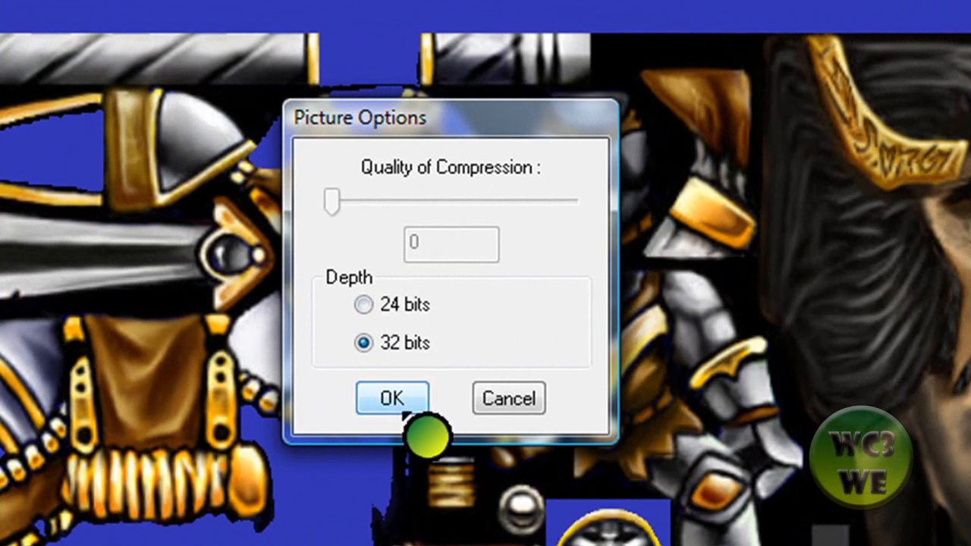
left_click(391, 397)
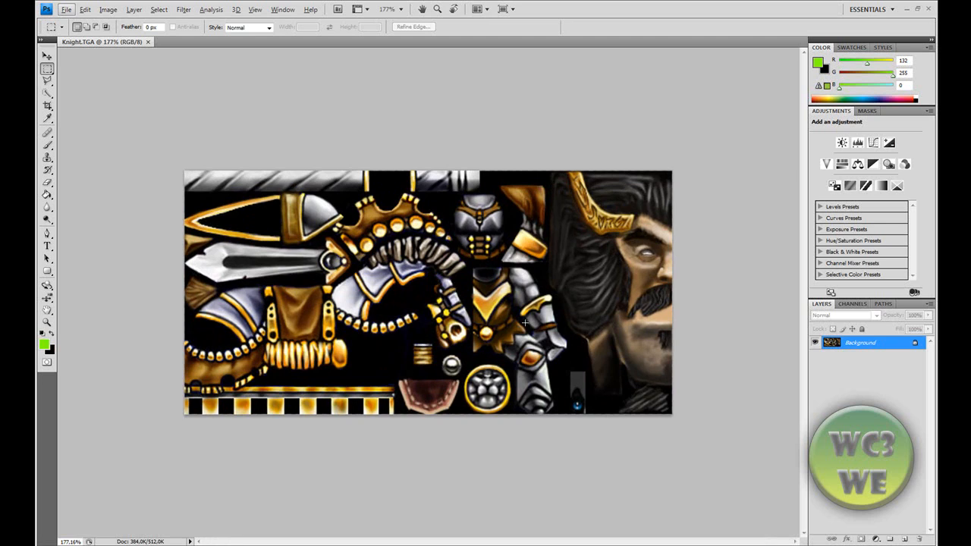
mouse_move(646, 374)
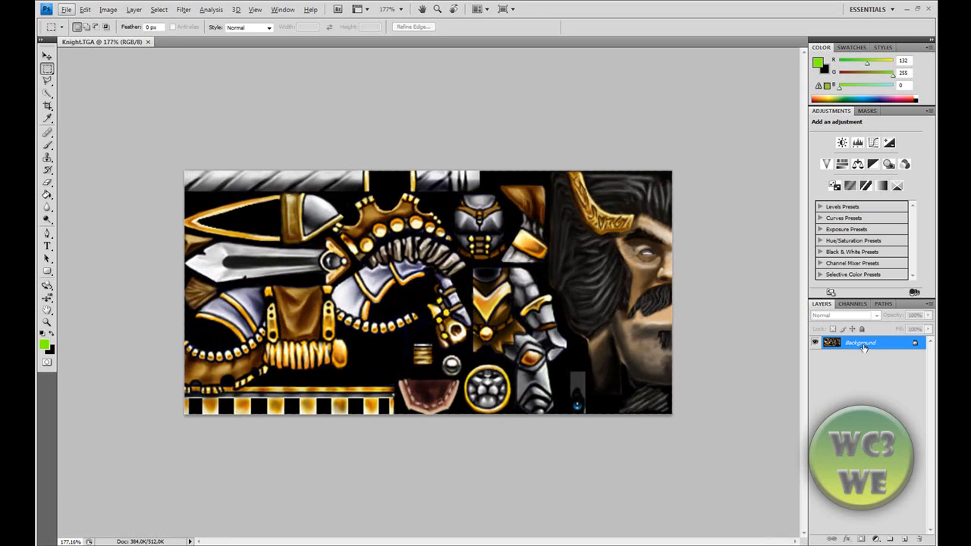
Flatten Knight.TGA into a single Background layer via the Layers panel.
right_click(863, 342)
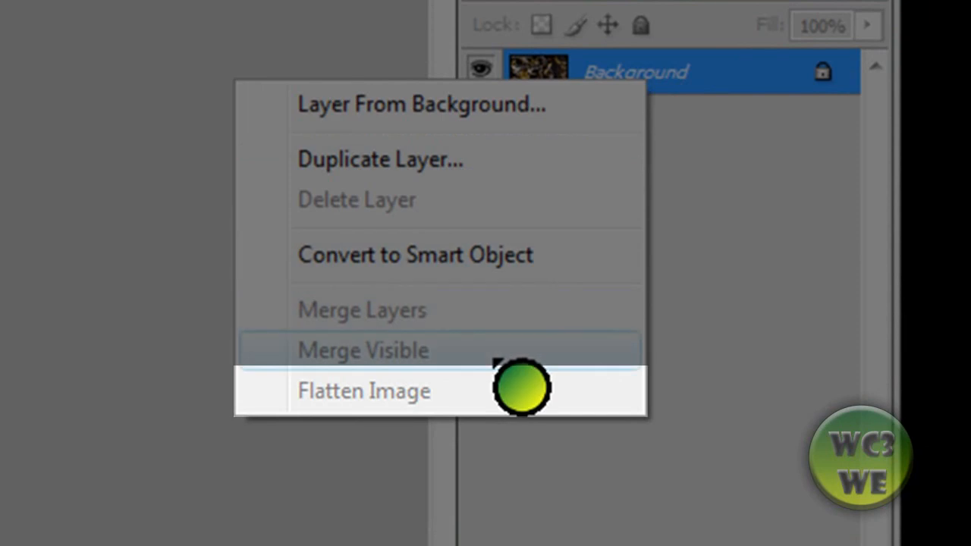
mouse_move(799, 251)
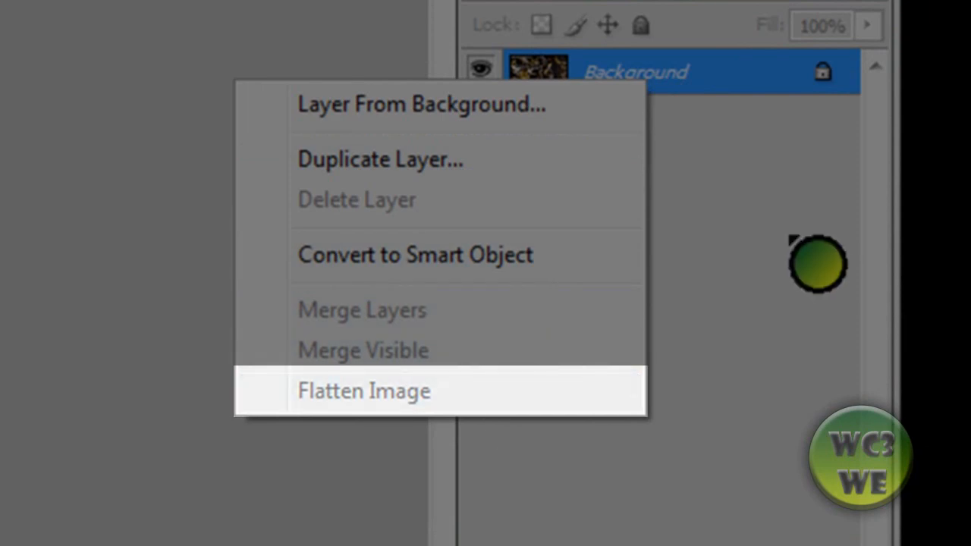
left_click(364, 391)
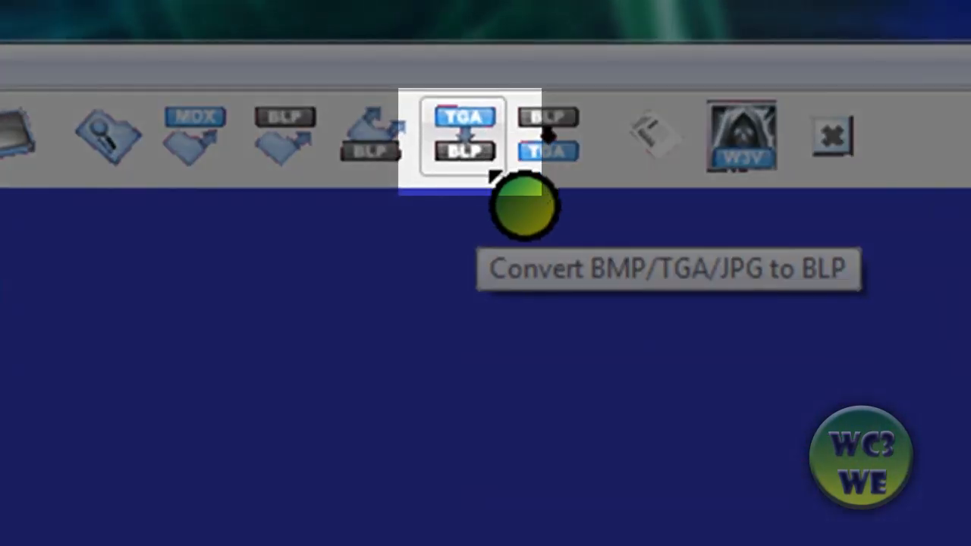
Start the BMP/TGA/JPG-to-BLP converter and pick Knight.TGA from the desktop.
left_click(464, 130)
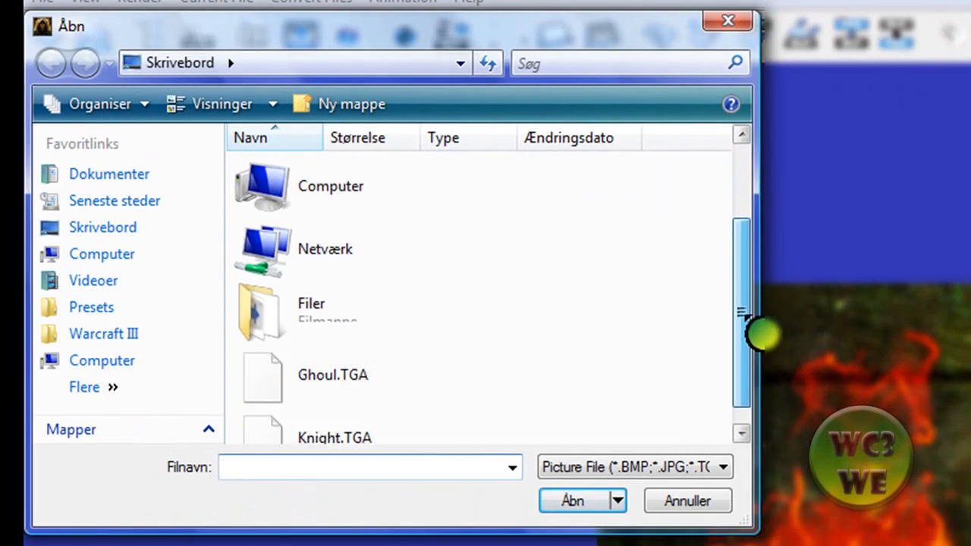
left_click_drag(762, 334, 761, 280)
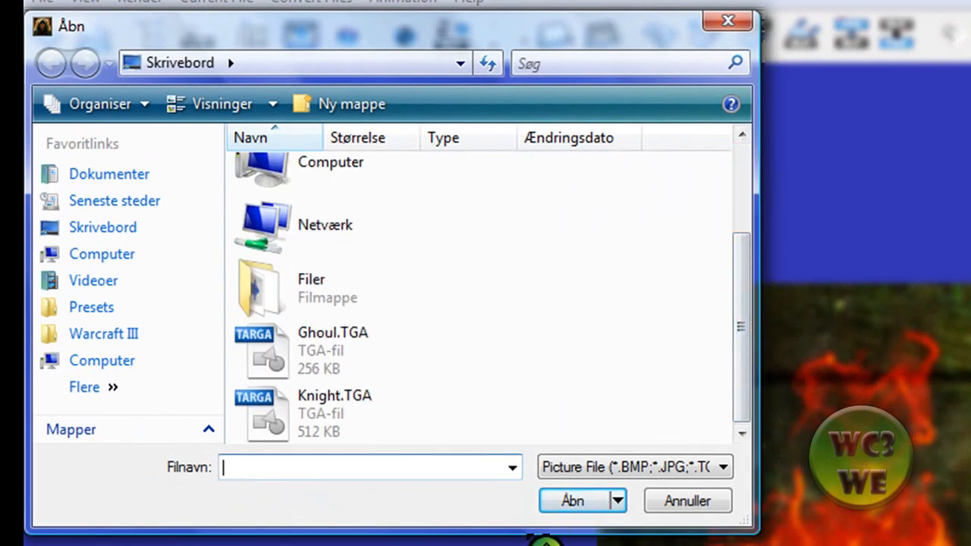
left_click(313, 416)
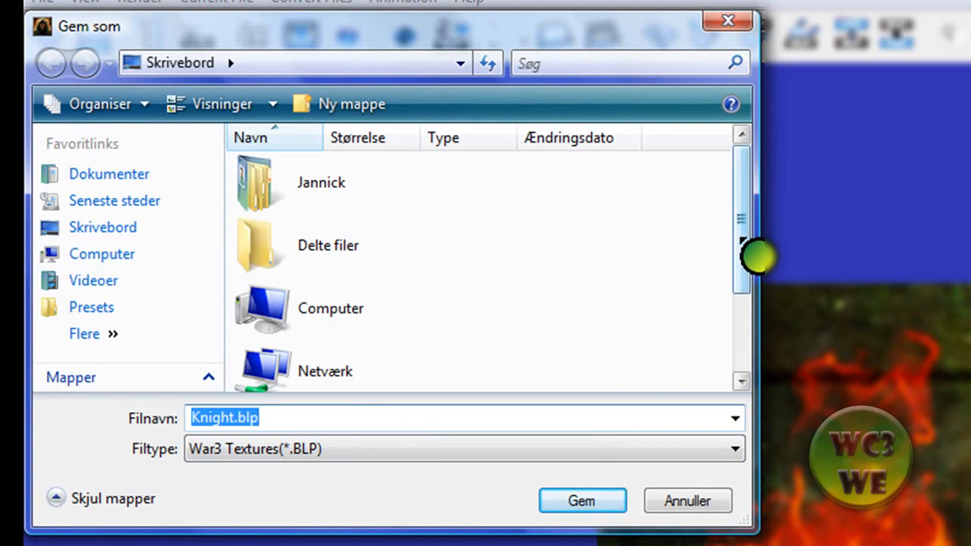
scroll("down", 3)
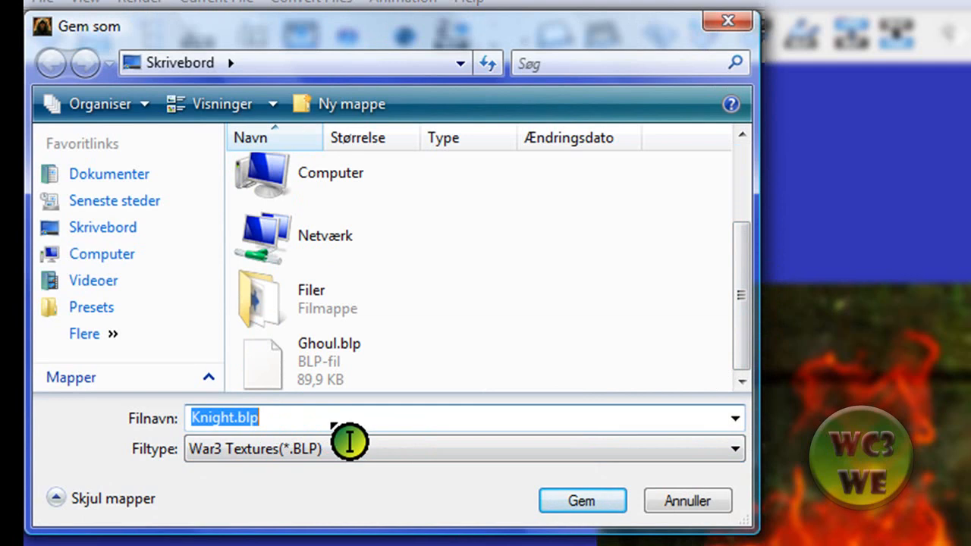
mouse_move(542, 434)
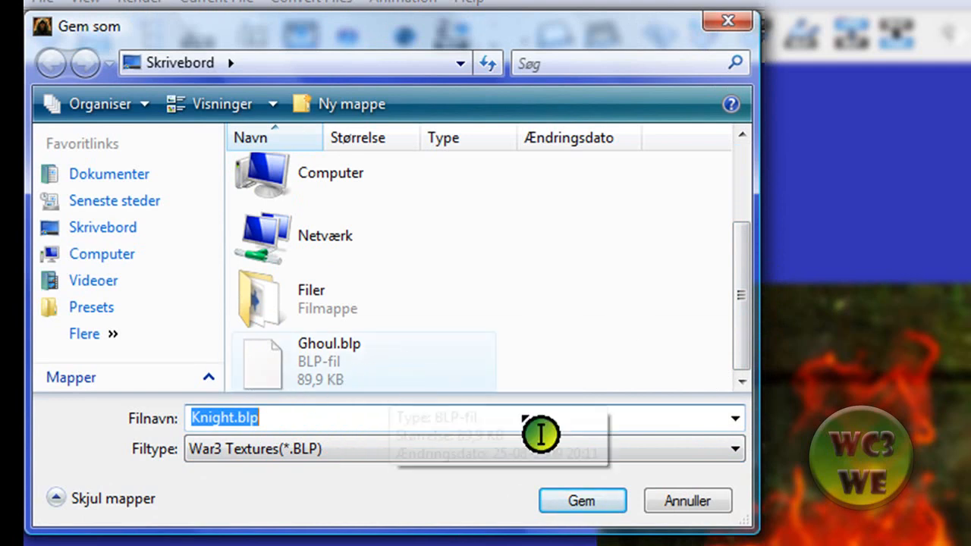
mouse_move(400, 379)
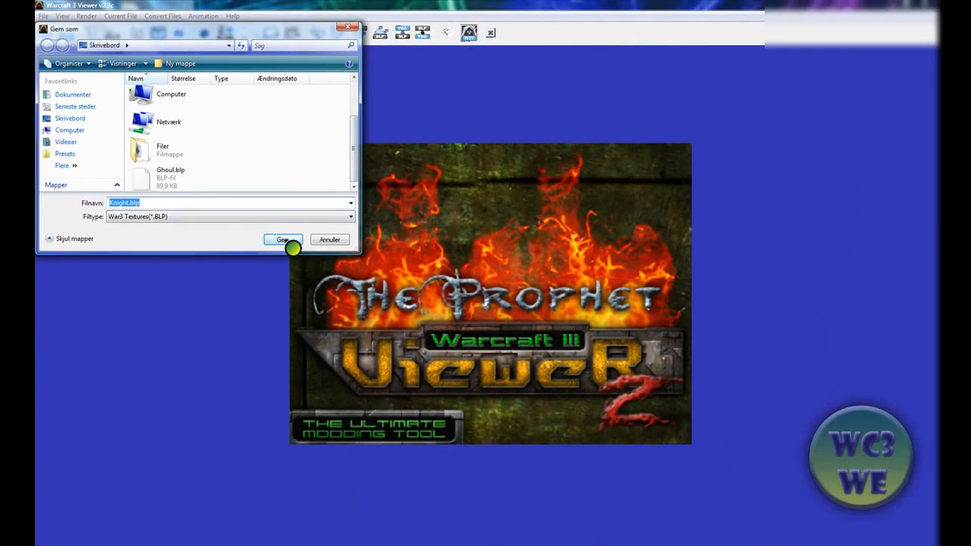
Save the result as Knight.blp on the desktop, accepting compression options and the success message.
left_click(282, 240)
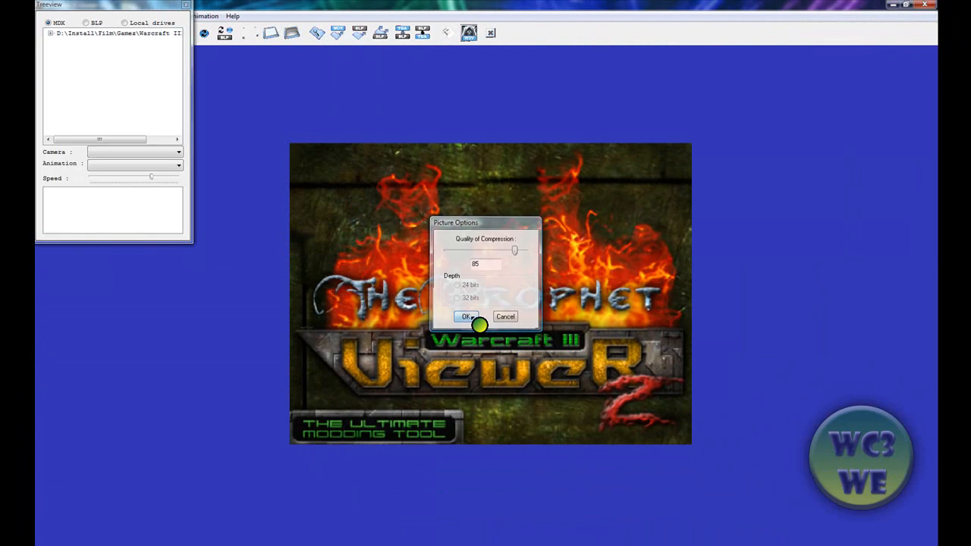
left_click(463, 317)
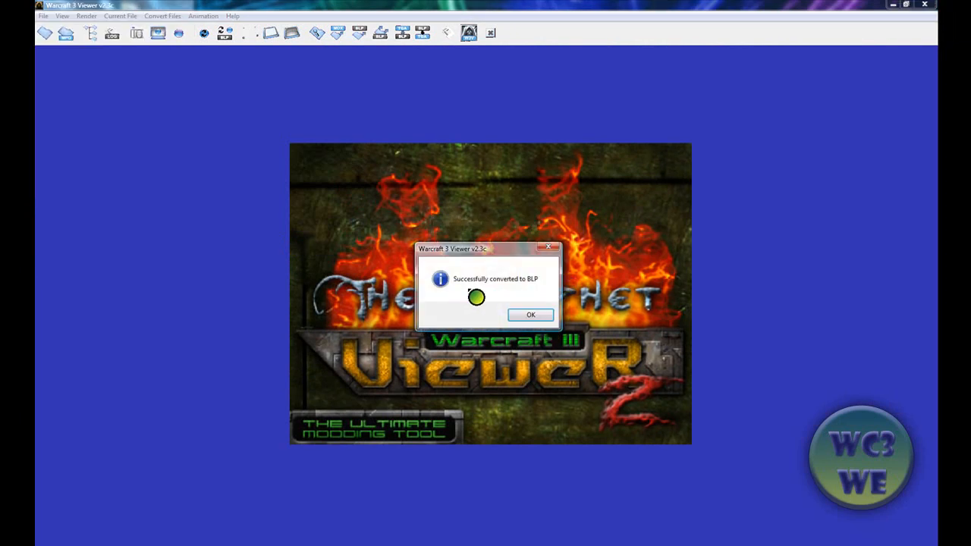
left_click(531, 314)
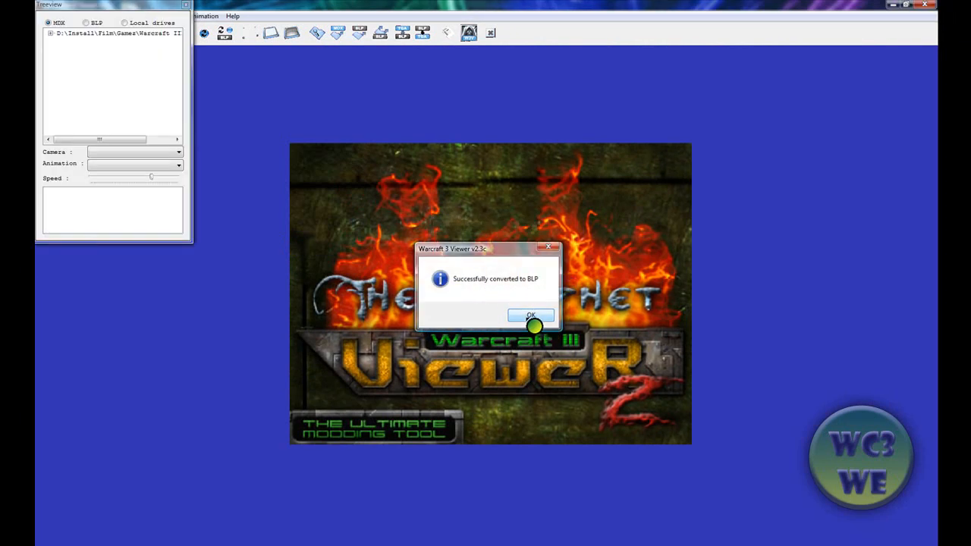
left_click(532, 312)
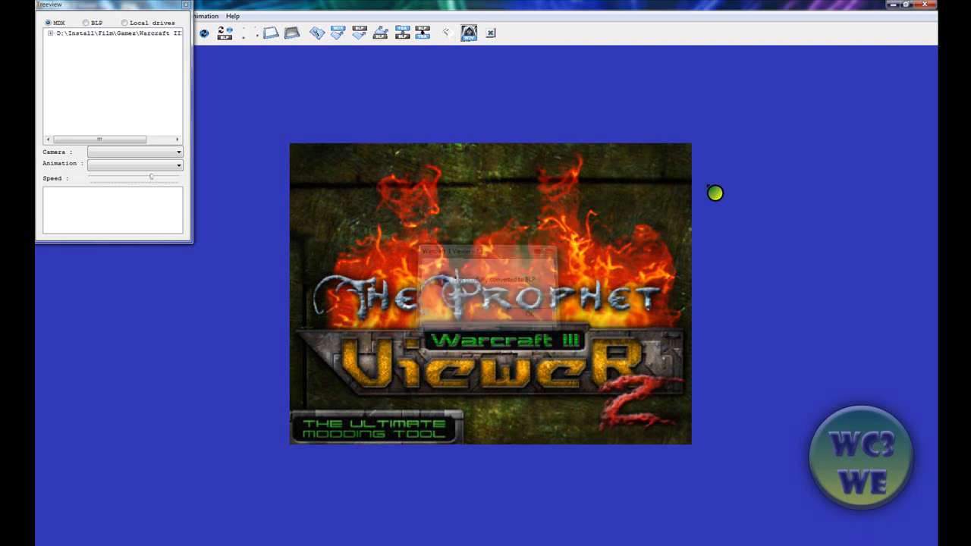